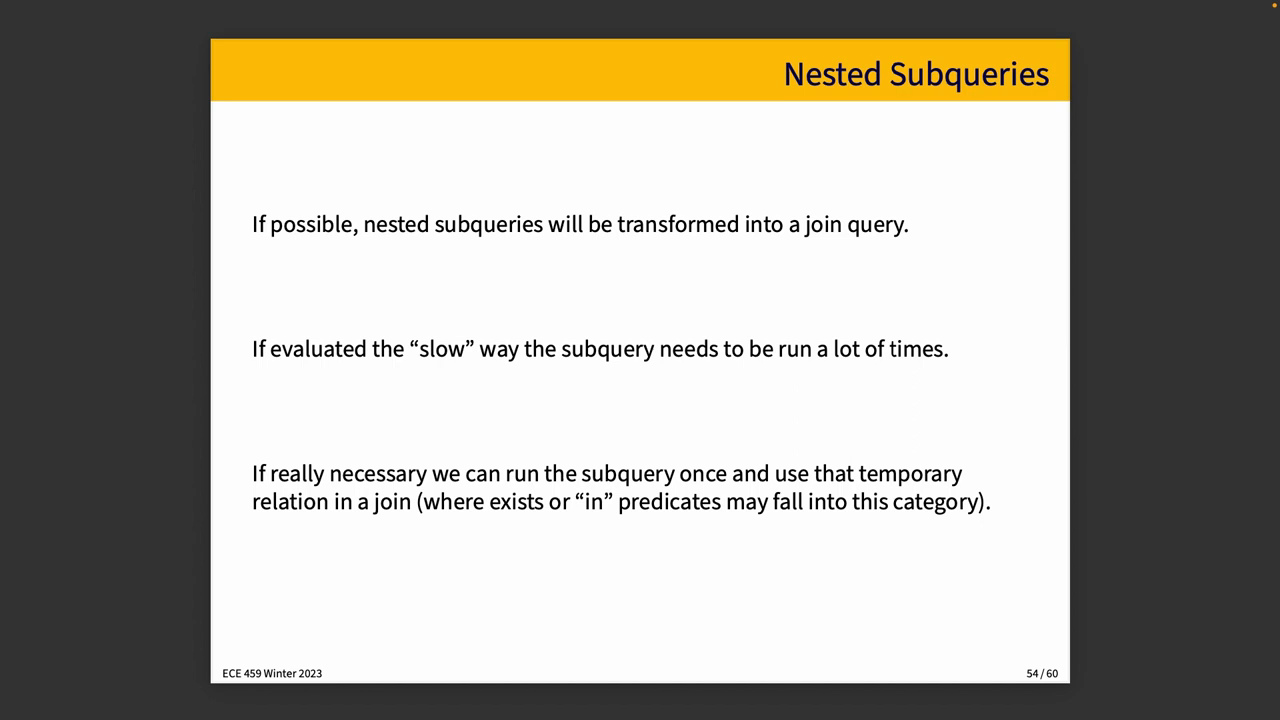
Step: Advance the lecture deck to slide 57 on performing projection early
{"action": "key", "text": "Right"}
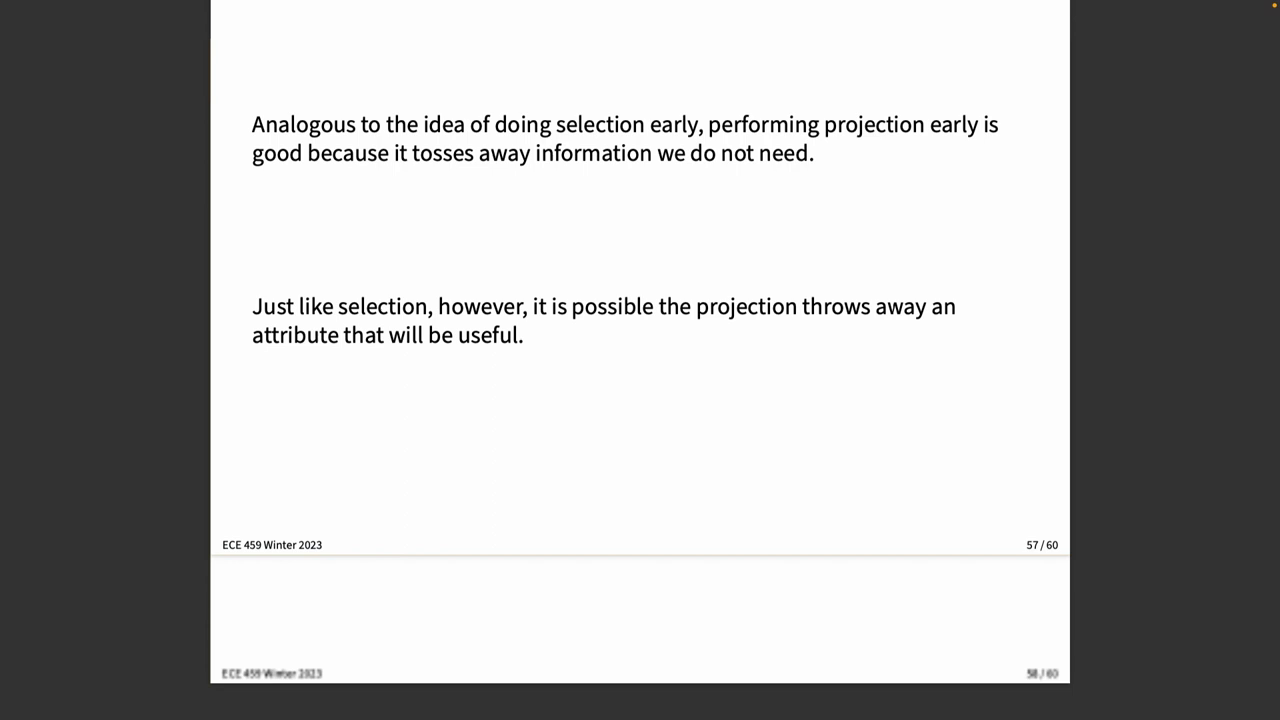
Step: Scroll past slide 58 on optimization cost to slide 59 on plan caching
{"action": "scroll", "scroll_direction": "down", "scroll_amount": 3}
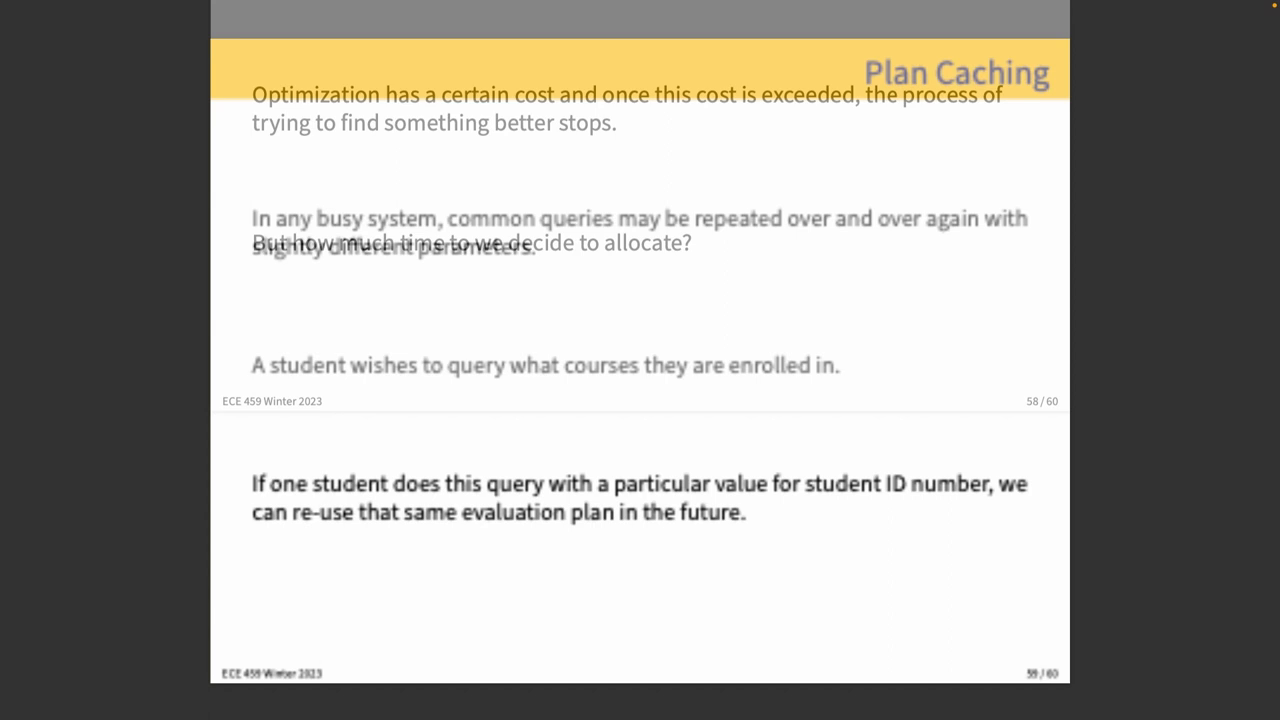
Step: Advance to slide 60 of 60, 'Applicability', the deck's last slide
{"action": "key", "text": "right"}
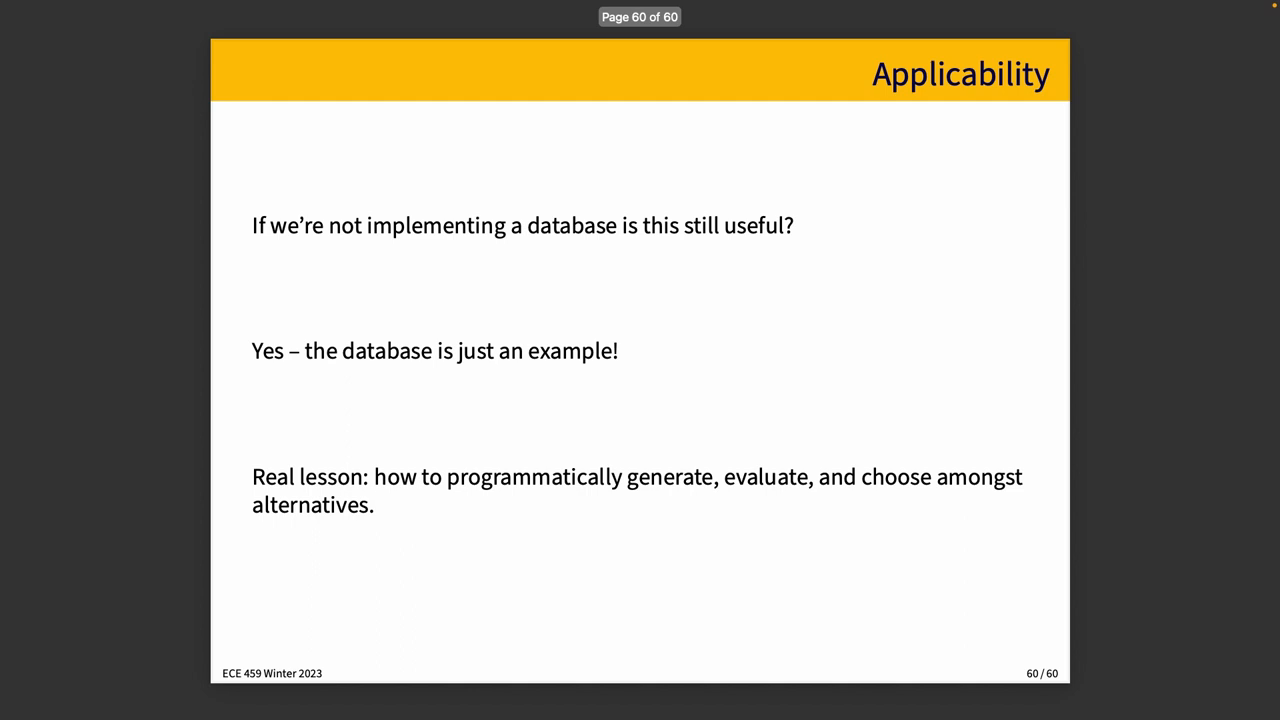